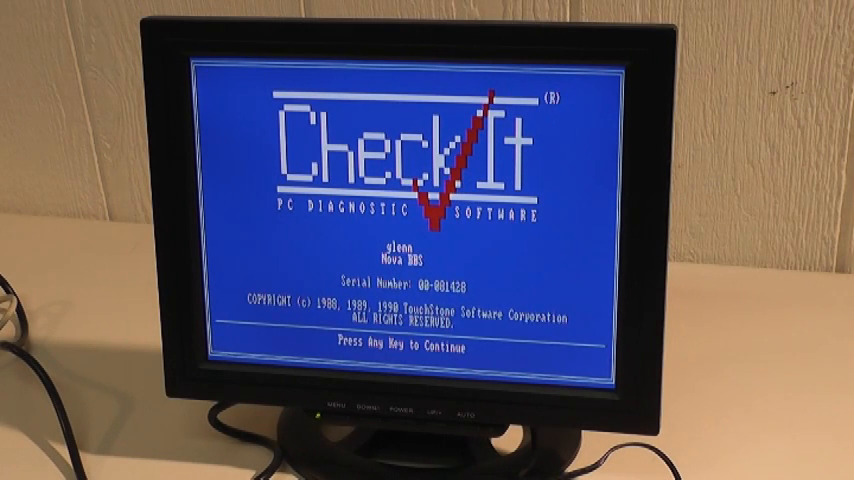
Dismiss the CheckIt 3.0 title screen to reach the SysInfo menu
{"action": "key", "text": "enter"}
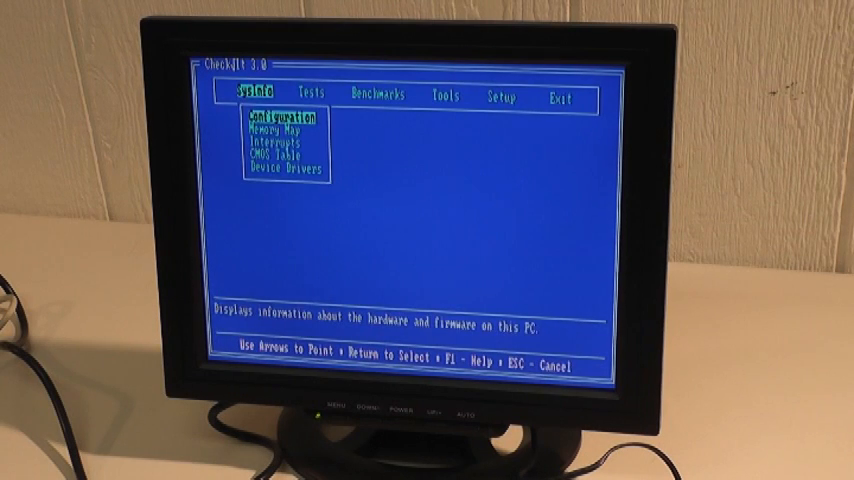
Start the video Character Set Test and confirm test 1 as correct with Y
{"action": "left_click", "coordinate": [316, 94]}
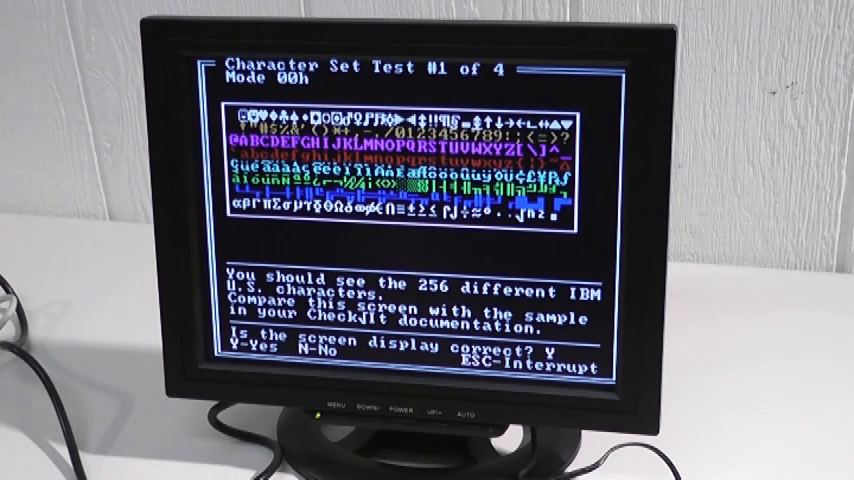
{"action": "key", "text": "y"}
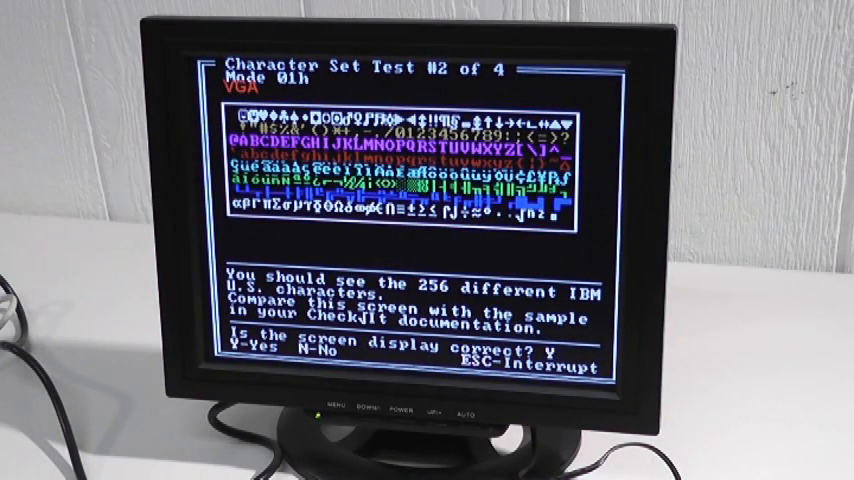